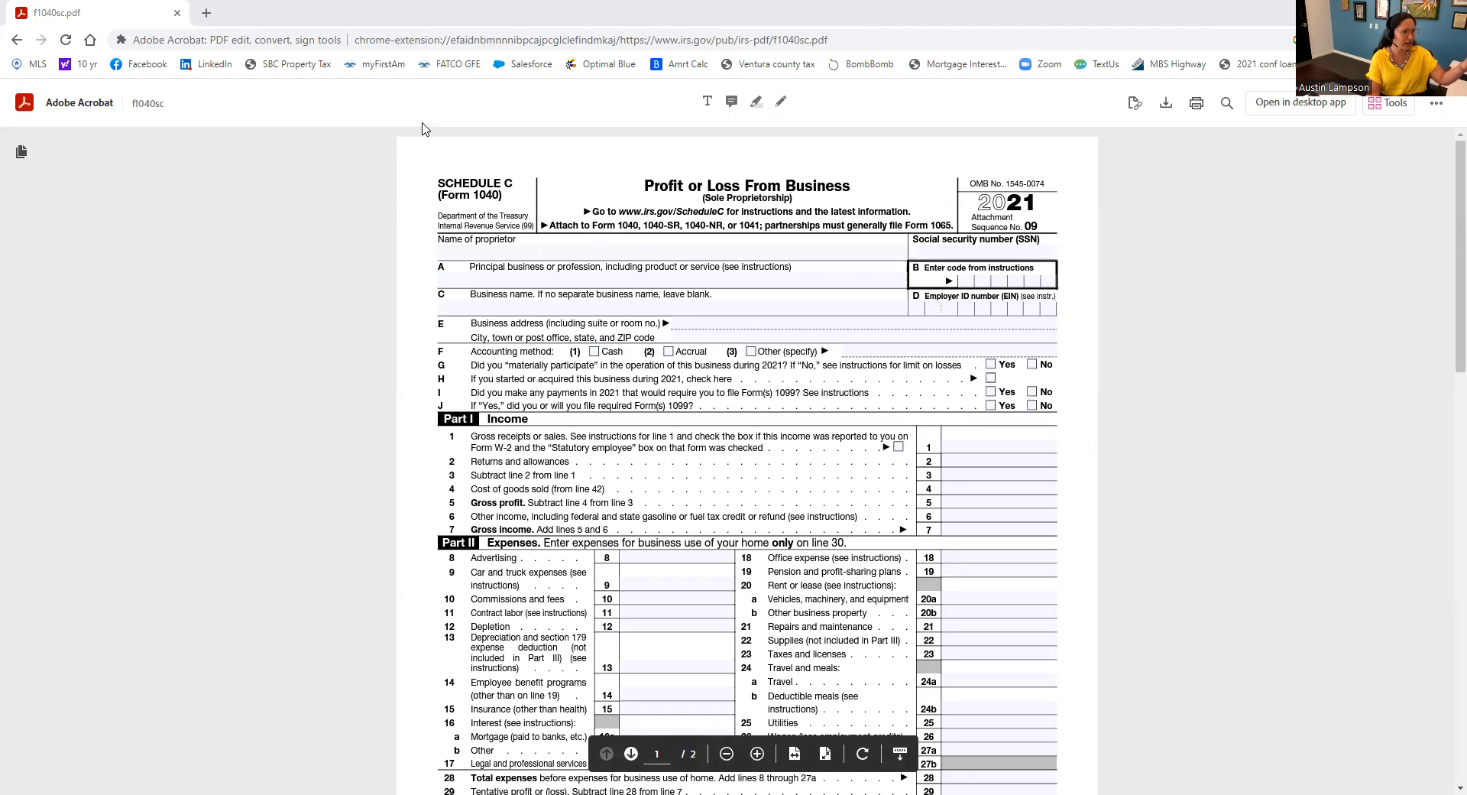
mouse_move(487, 127)
text(NAme)
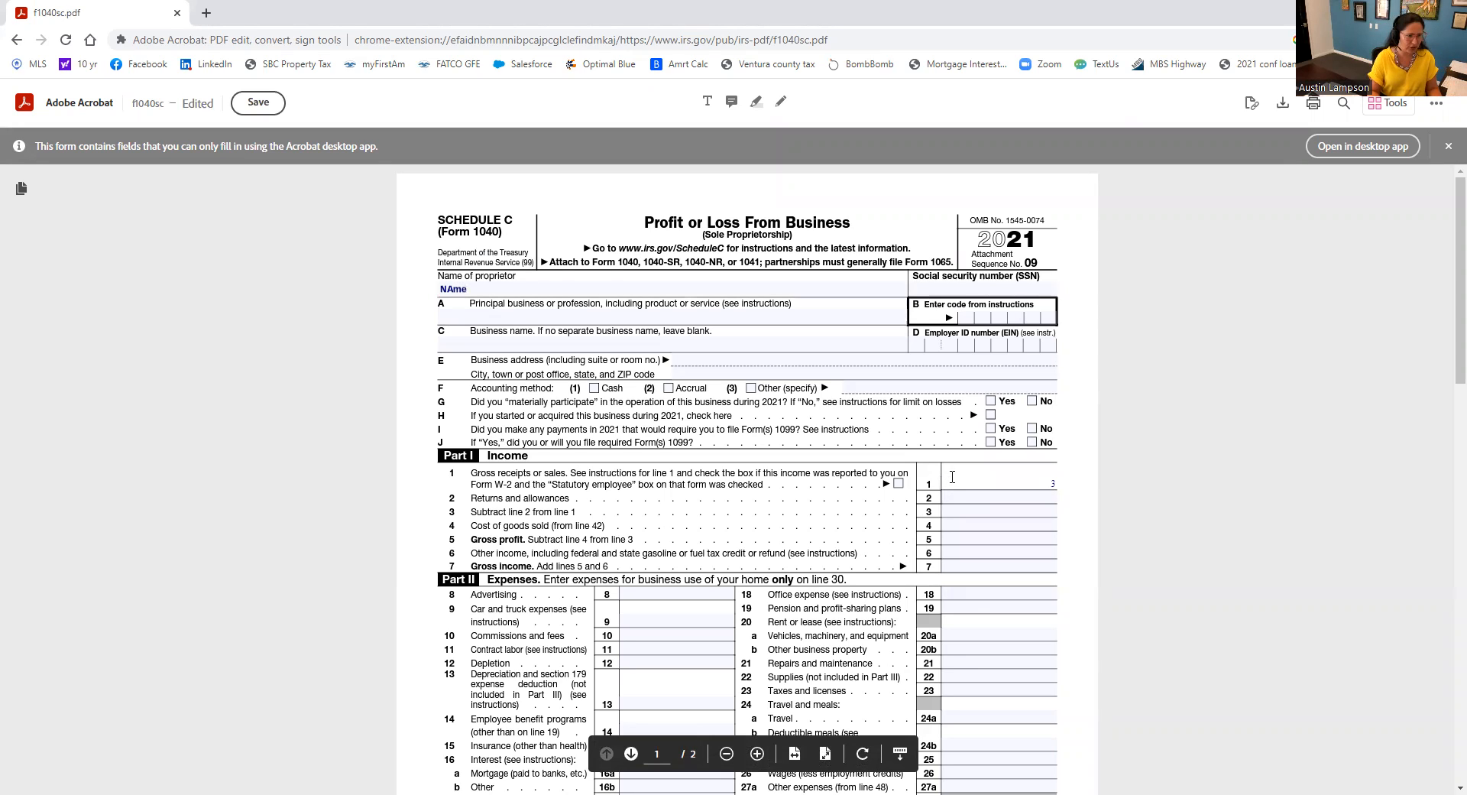
- Enter 300000 as gross receipts on Schedule C line 1
text(300000)
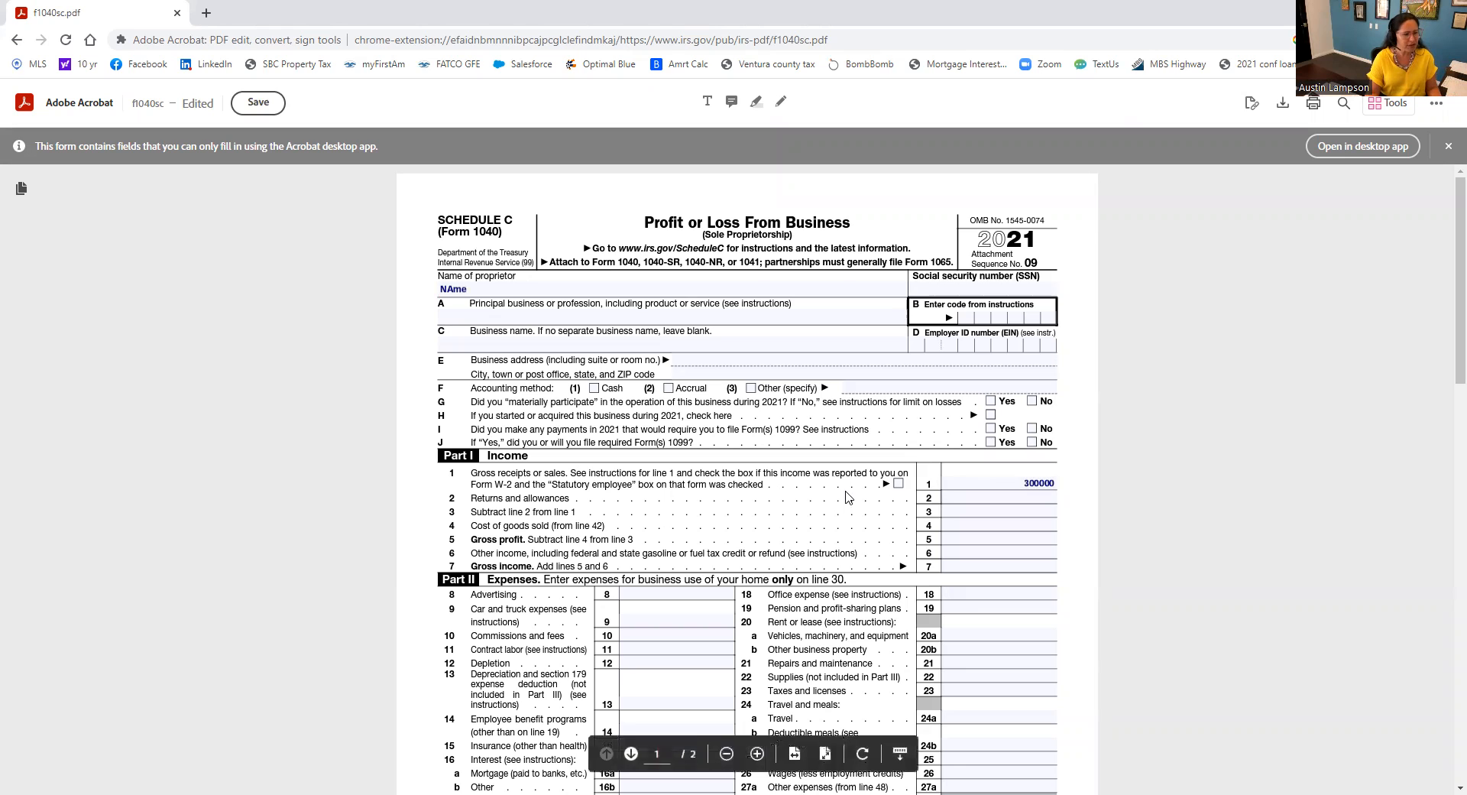
scroll(down, 3)
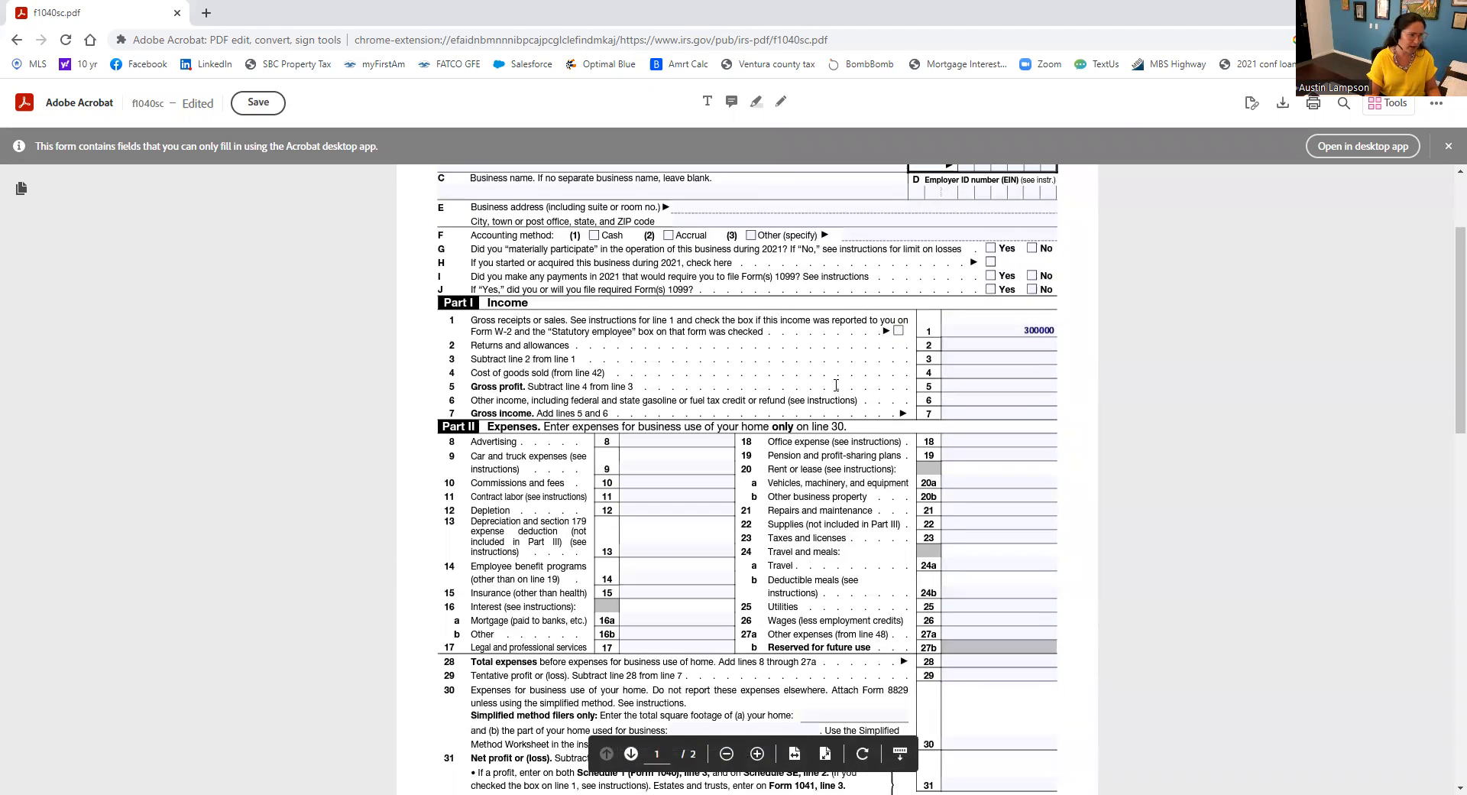
click(987, 371)
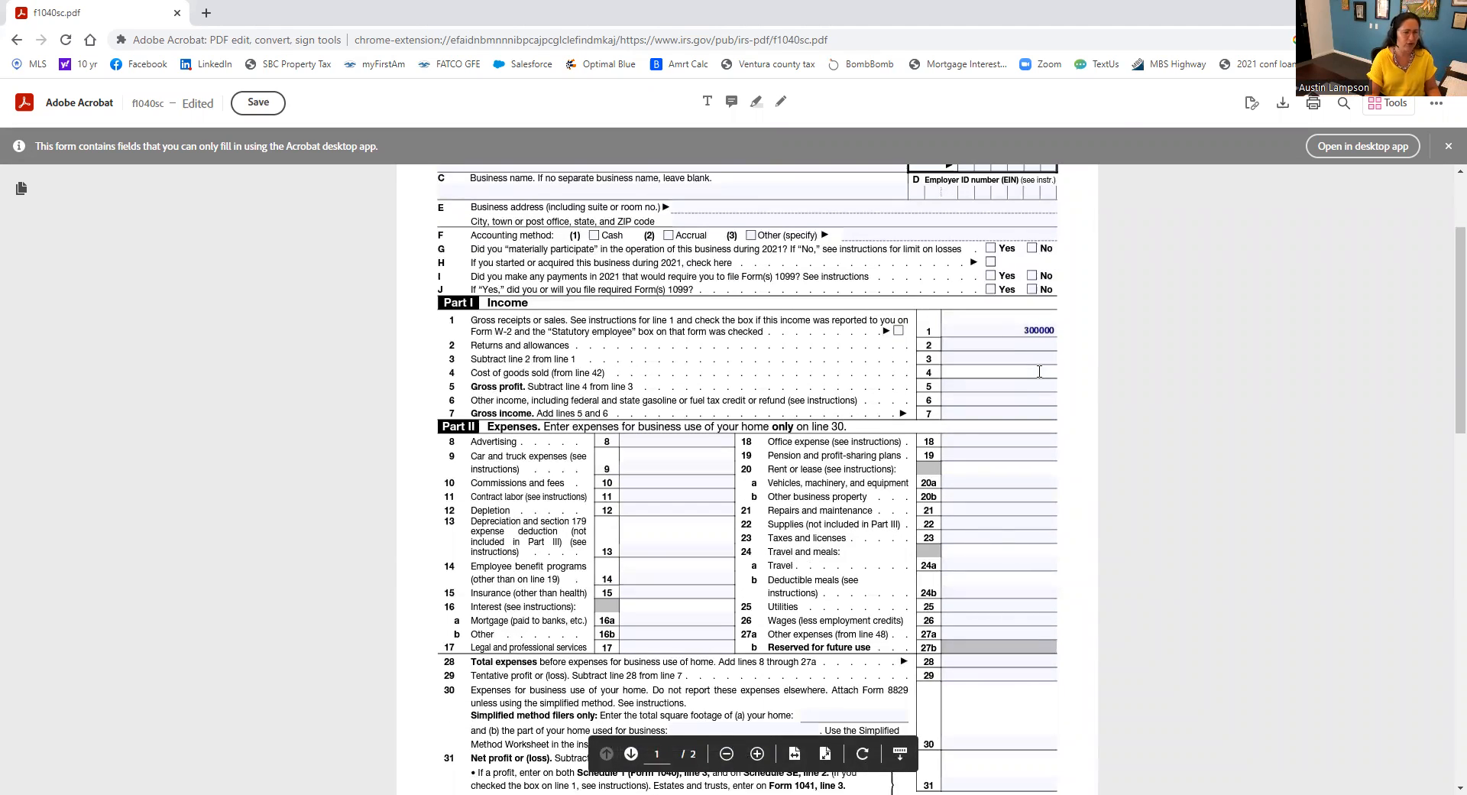
click(674, 441)
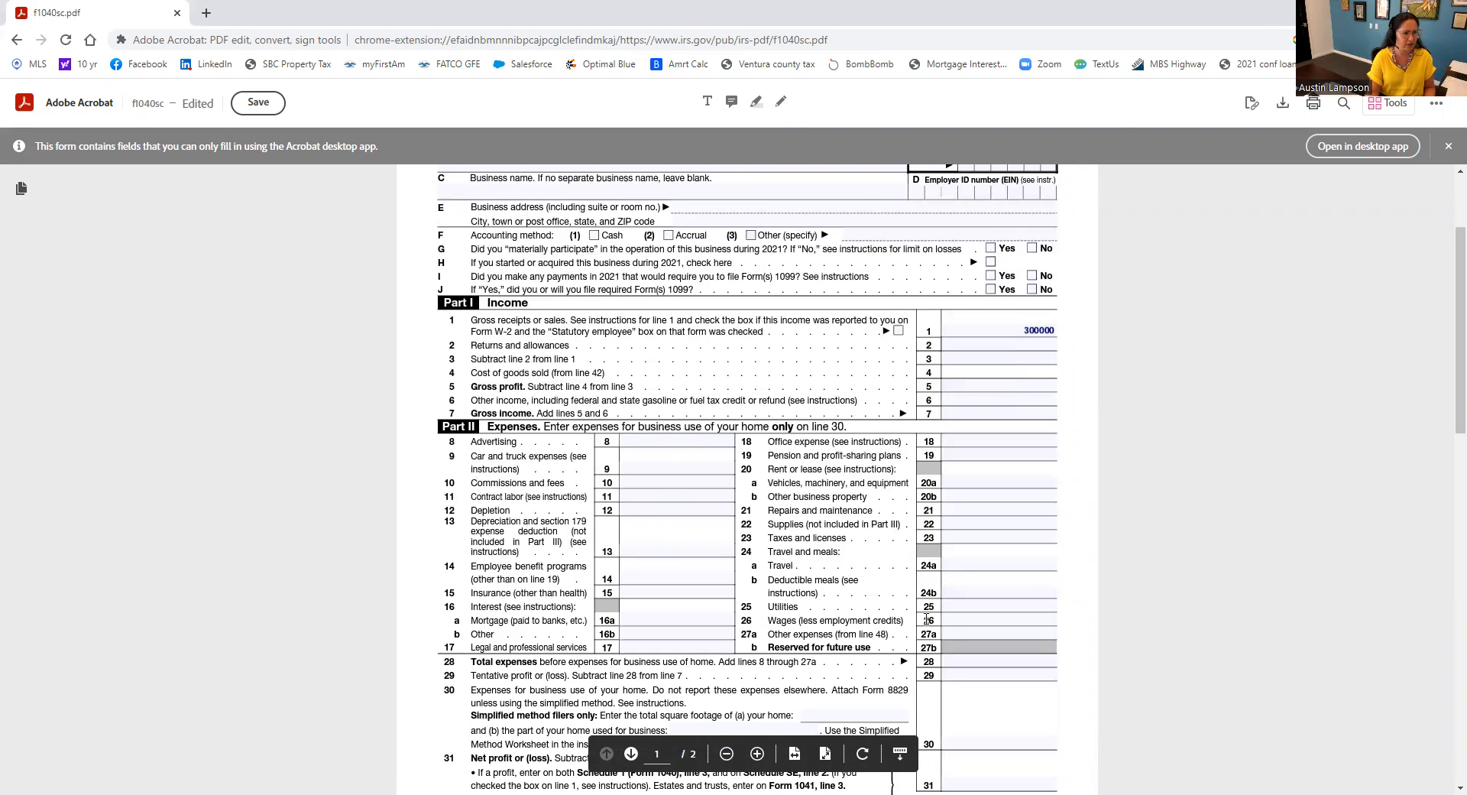
click(1001, 371)
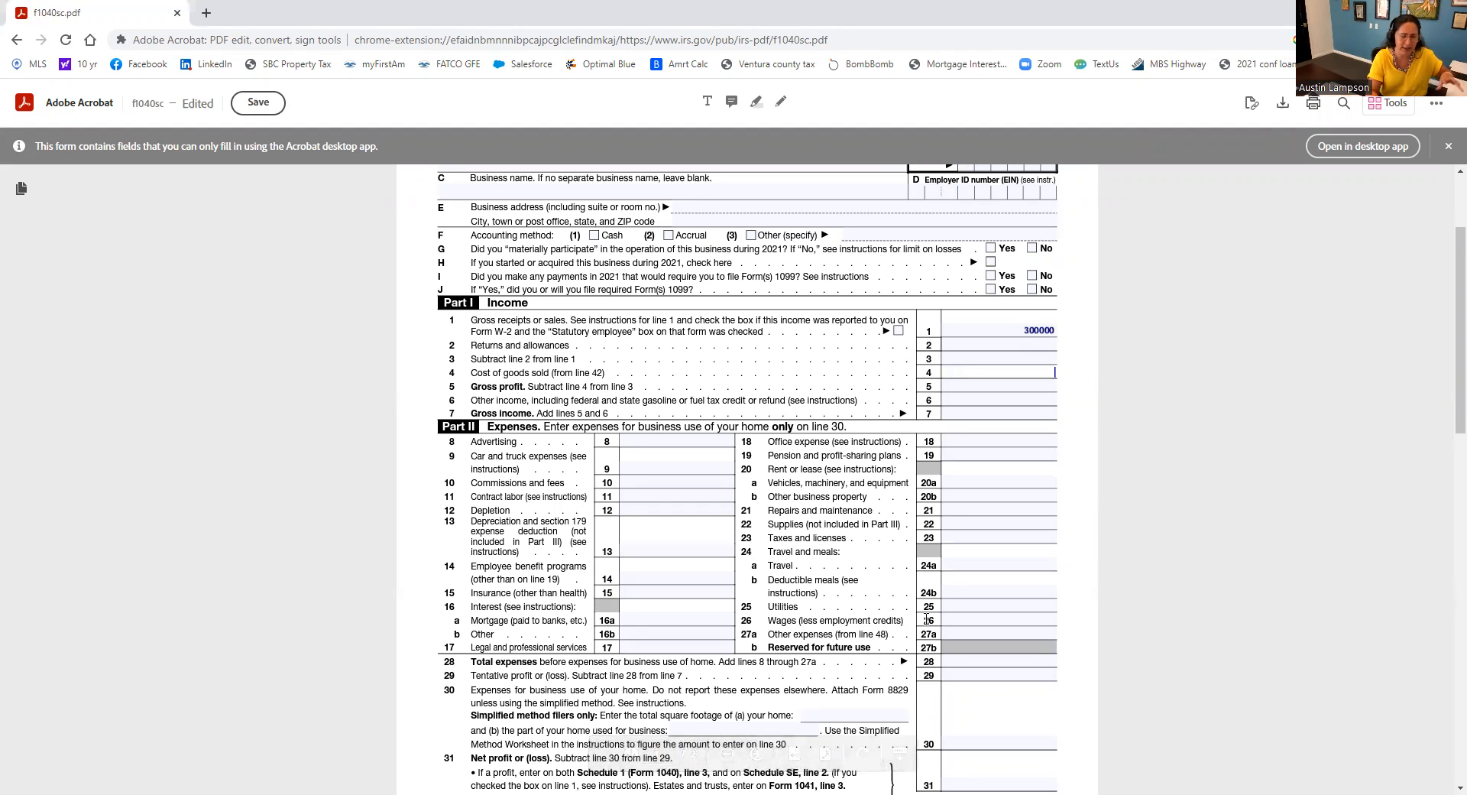
click(674, 468)
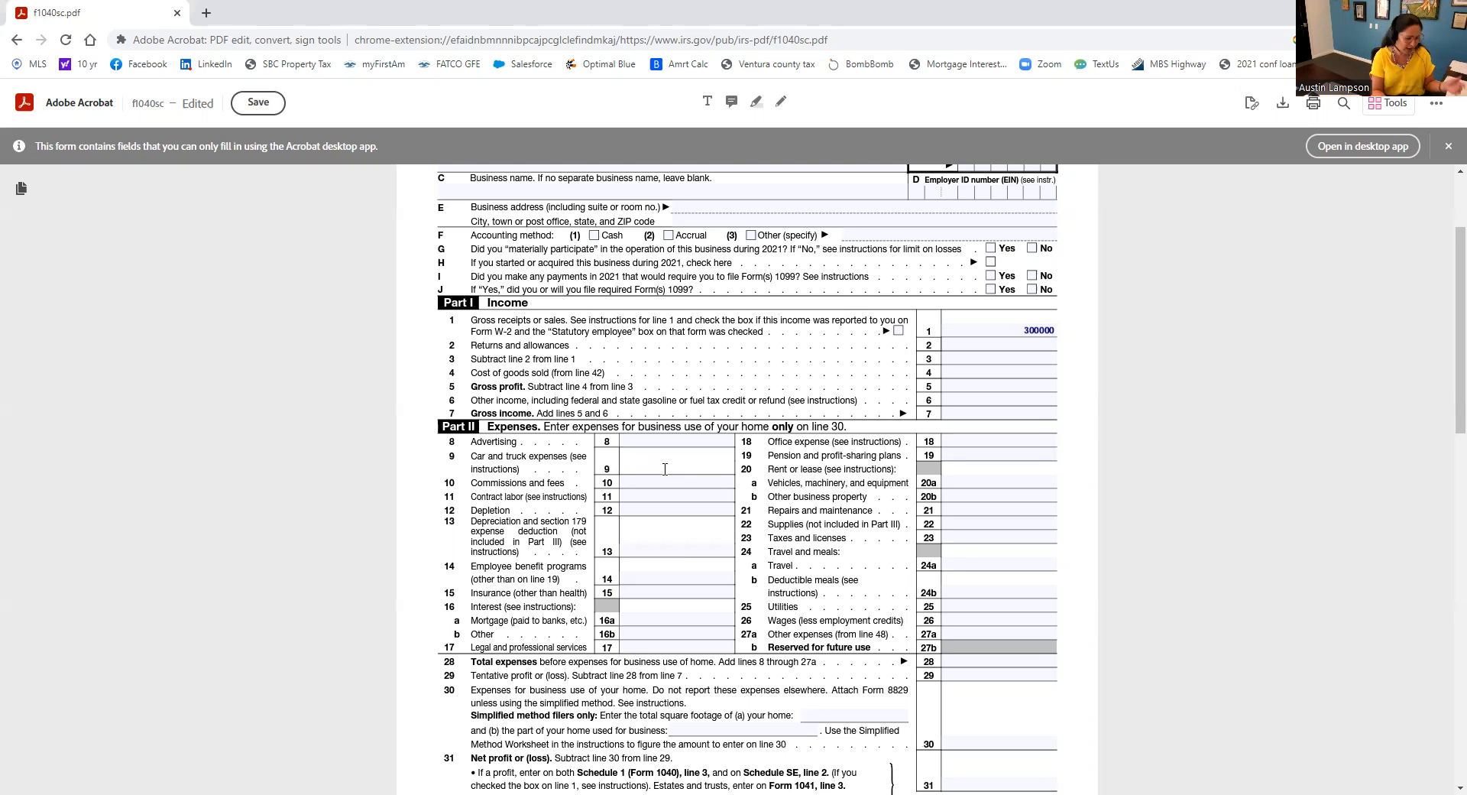
- Fill the line 9 car and truck expenses field with 'Something Here'
text(Something Here)
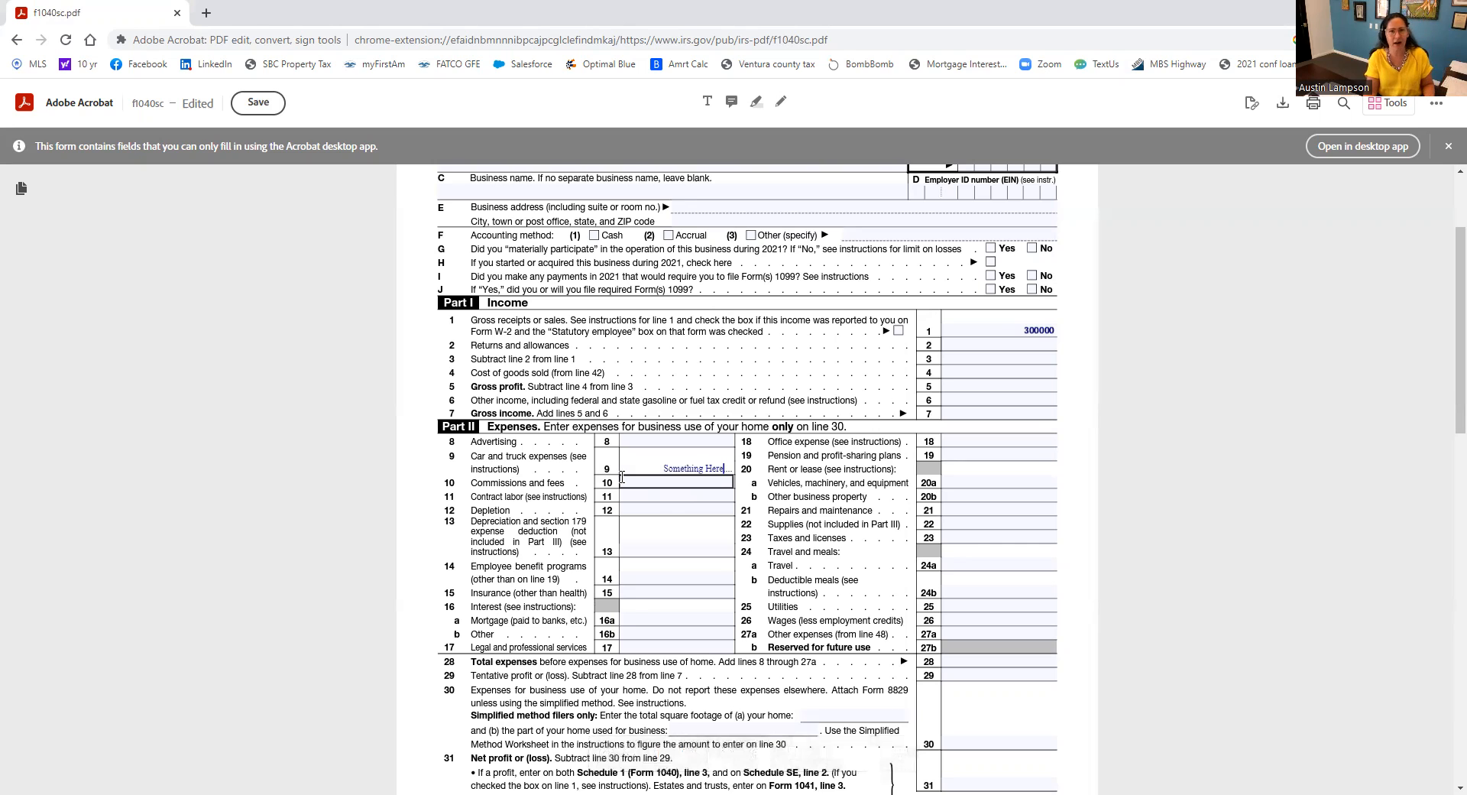
- Label line 31 net profit 'Start Here' and line 30 home-use 'Add Back Home'
scroll(down, 3)
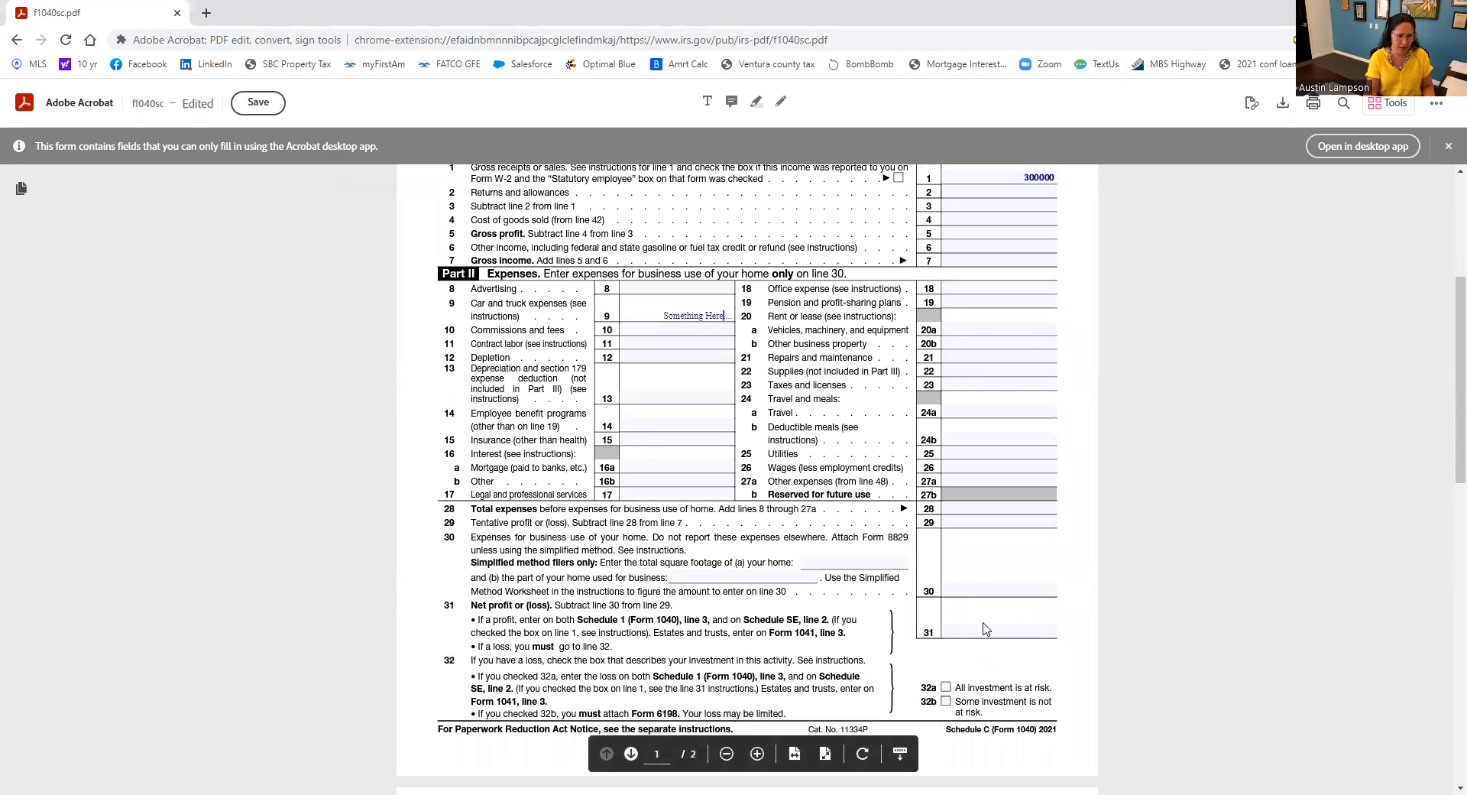
click(1001, 631)
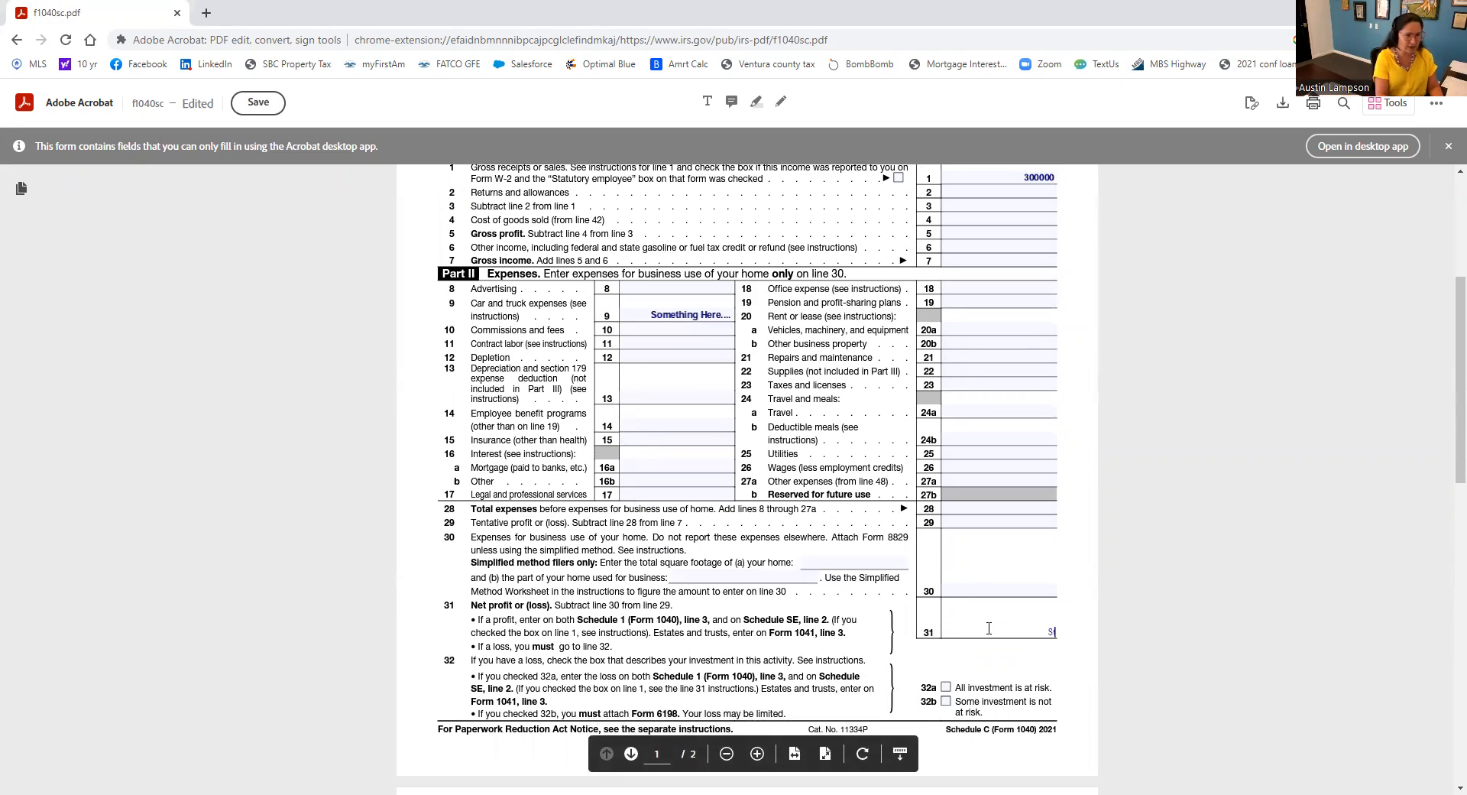
text(Start Here)
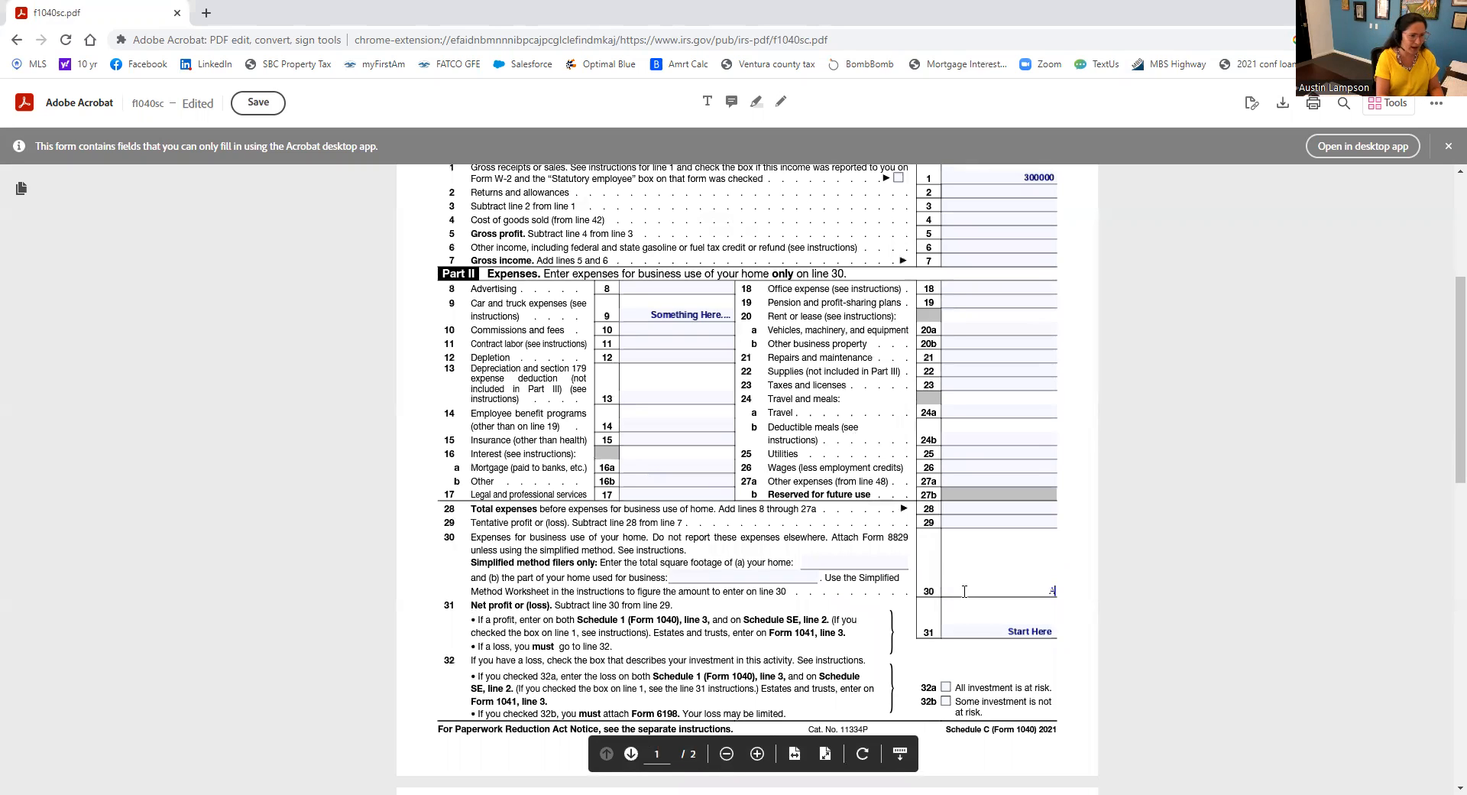
text(Add Back Home)
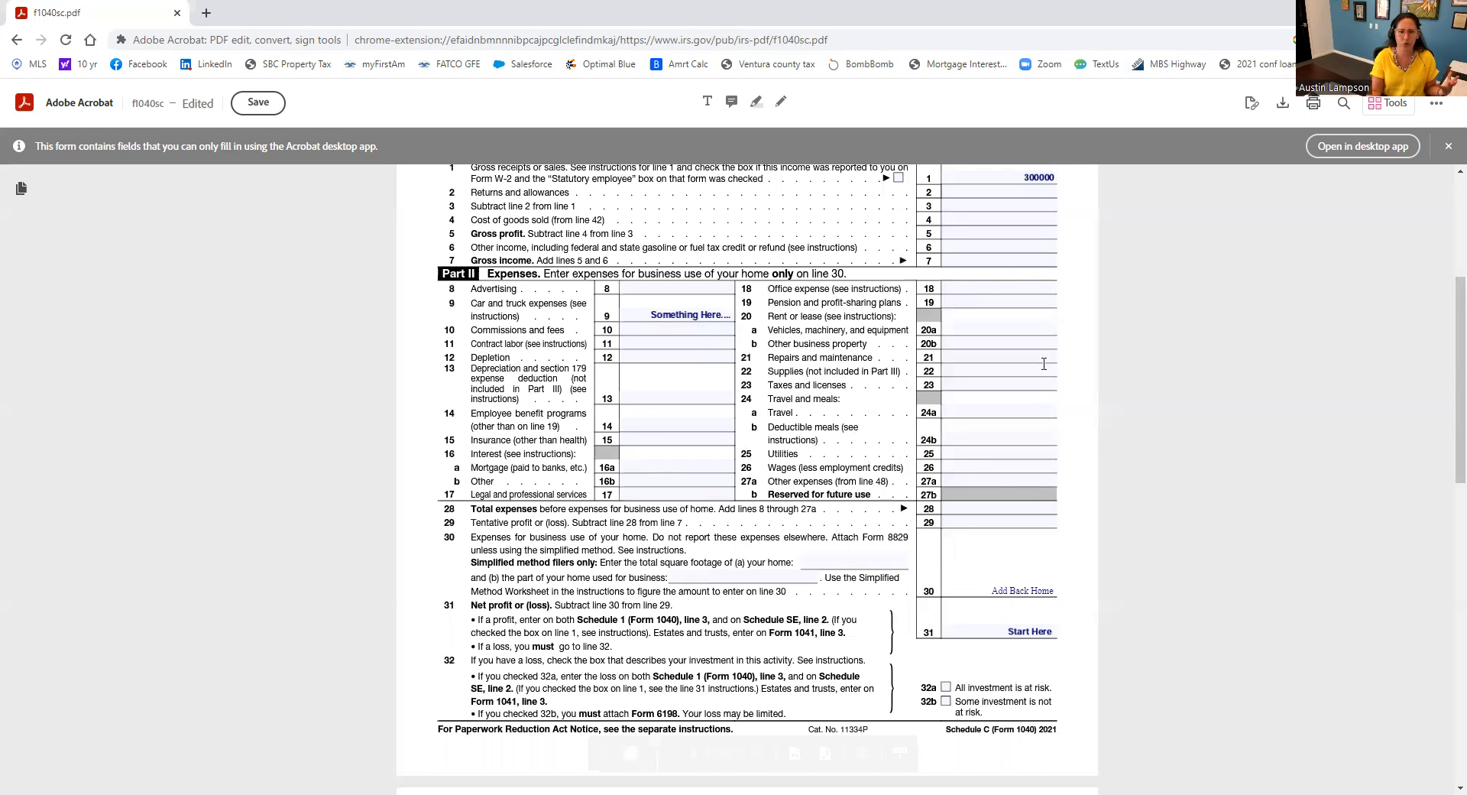
- Label line 24b 'Taken Away' and prefix line 31 with 100000
click(1029, 590)
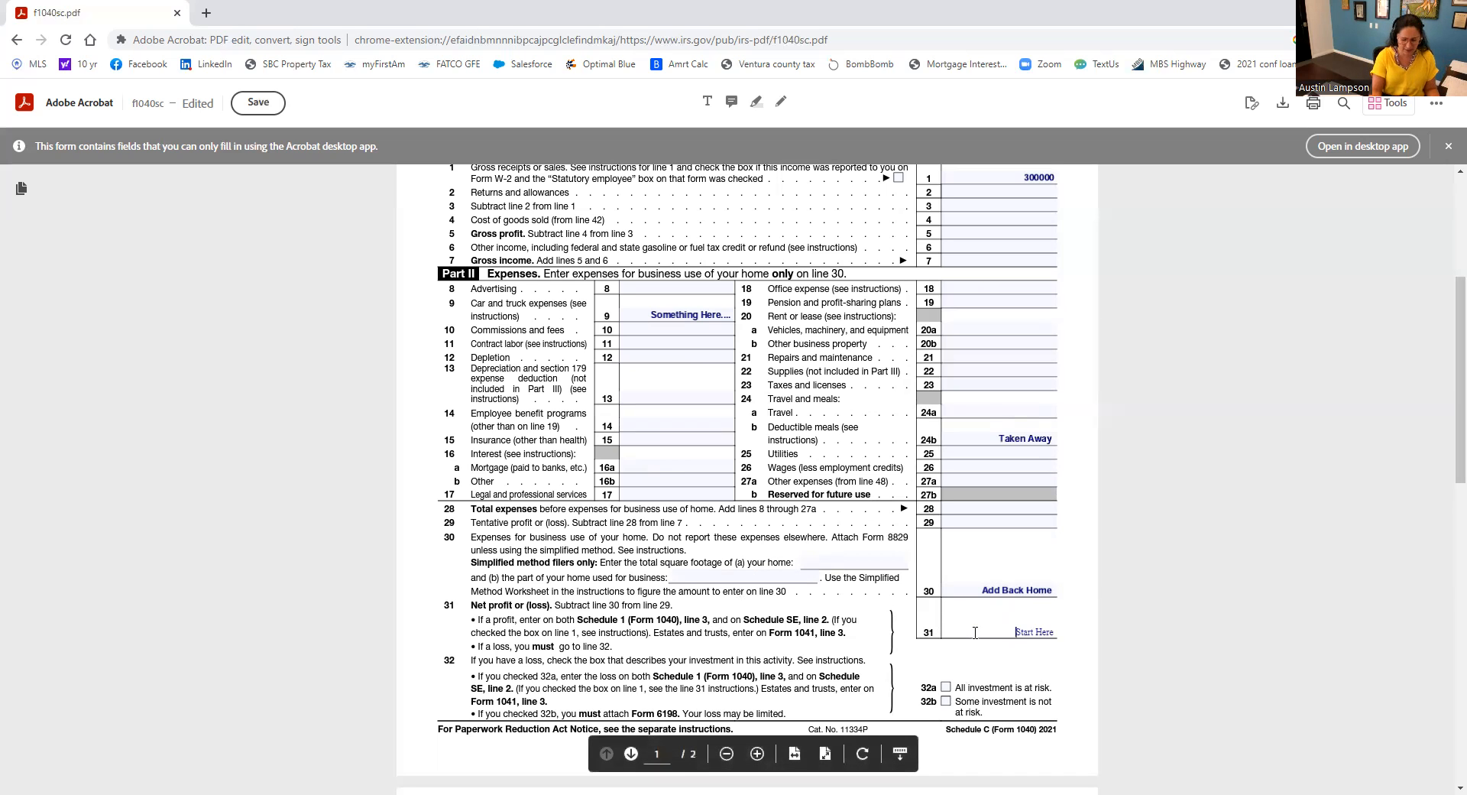
text(100000)
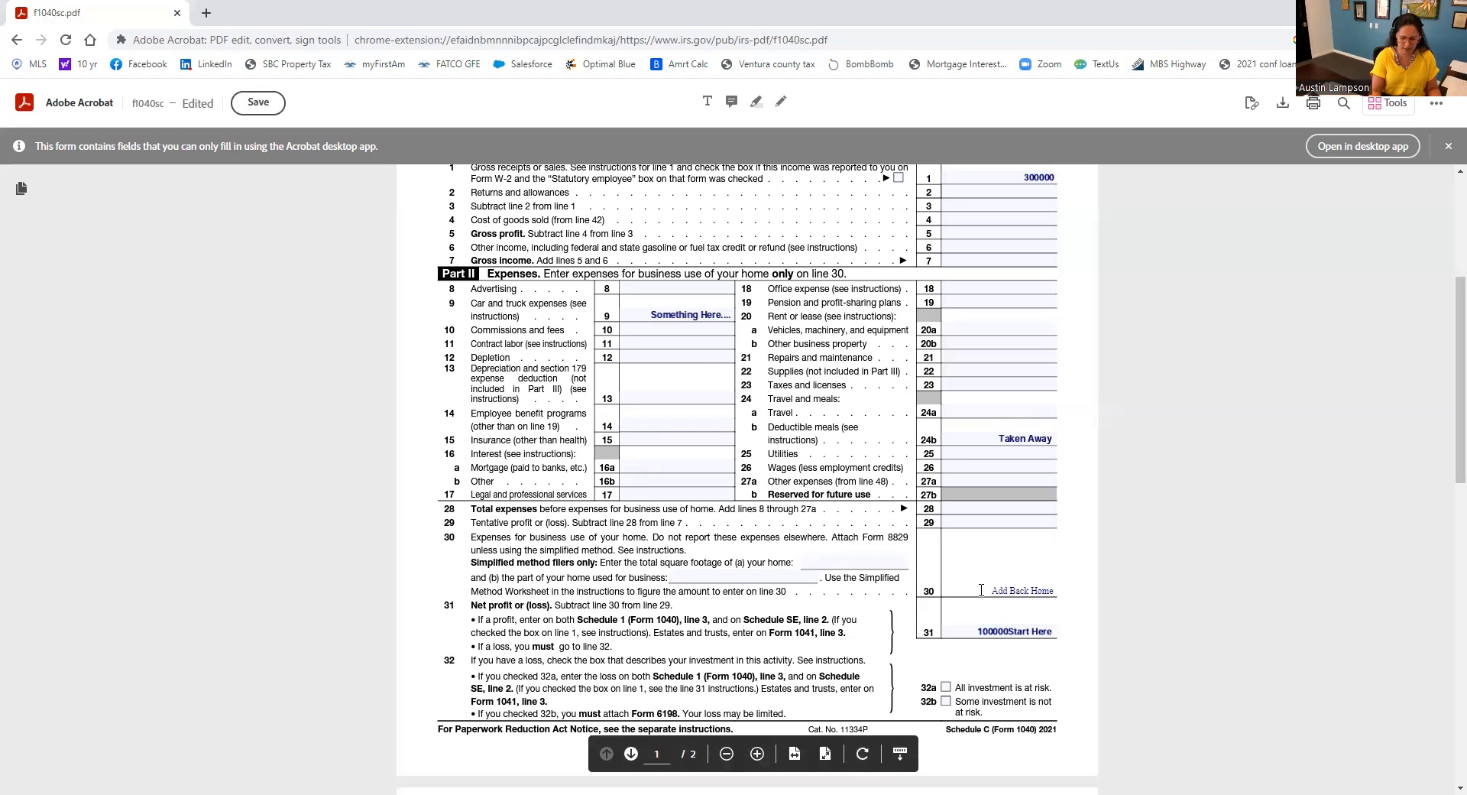
- Prefix line 30 and line 24b entries with 5000 each
text(5000)
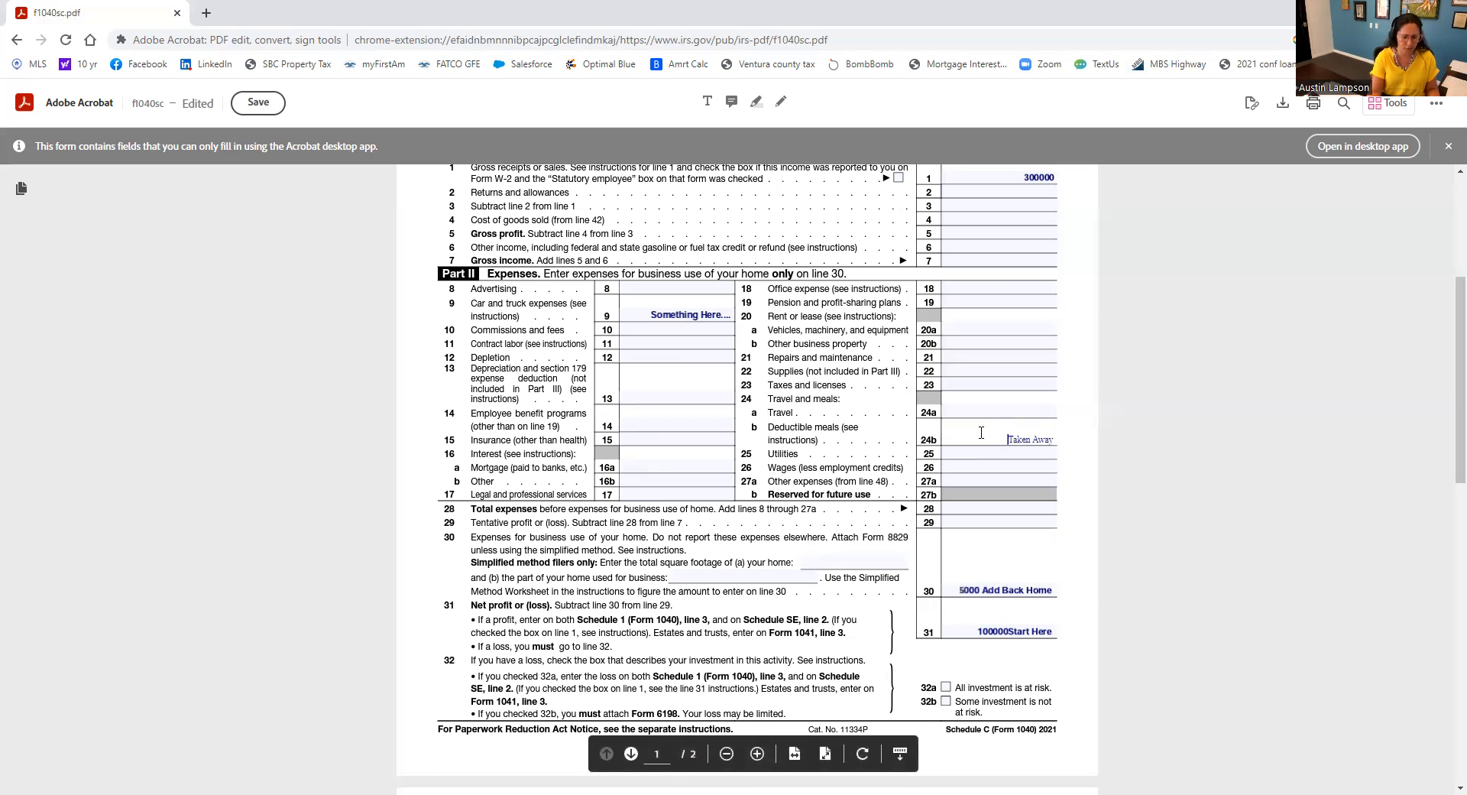
text(5000)
click(675, 356)
text(Added)
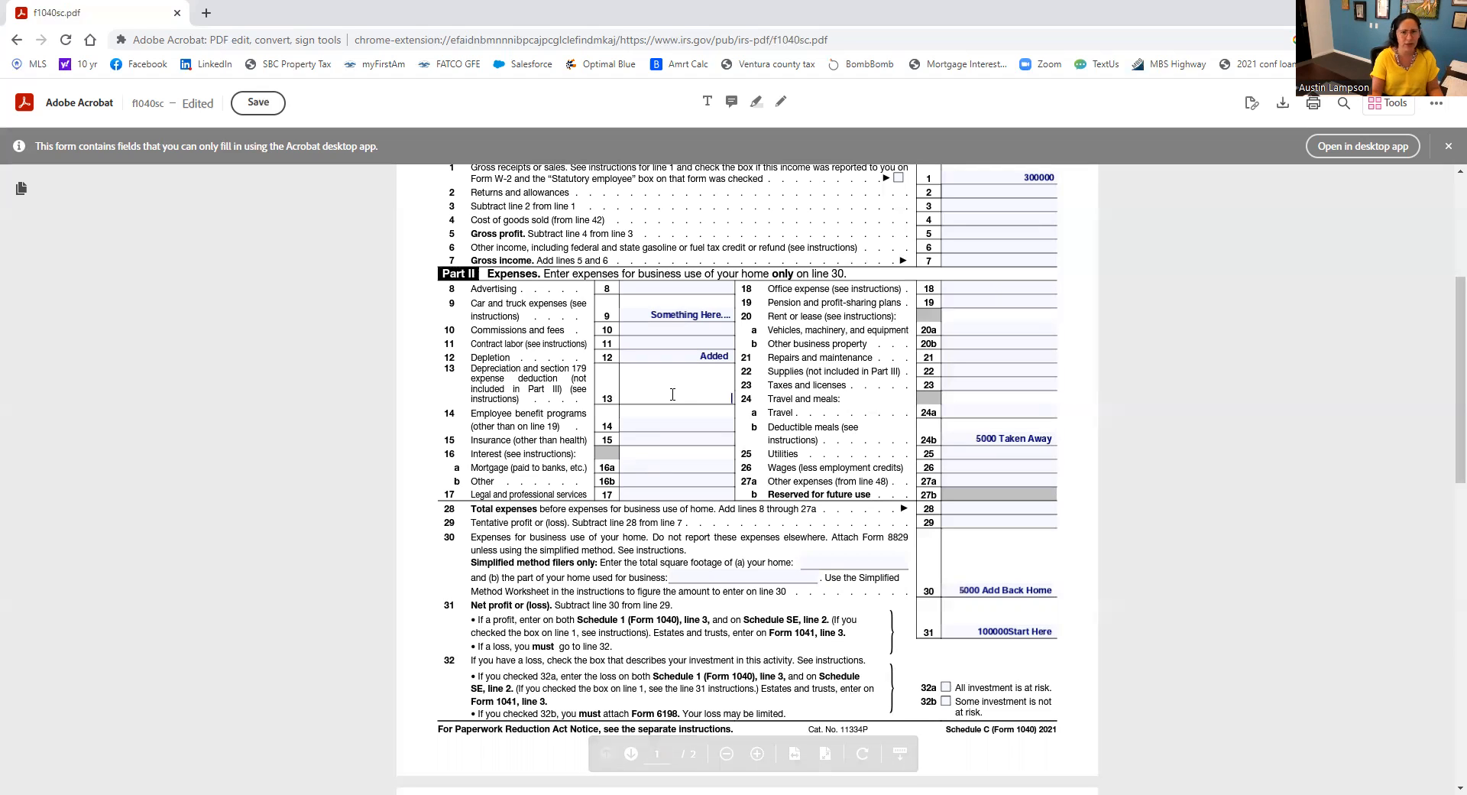
- Label line 13 depreciation 'Added' and prefix line 12 depletion with 10000
text(A)
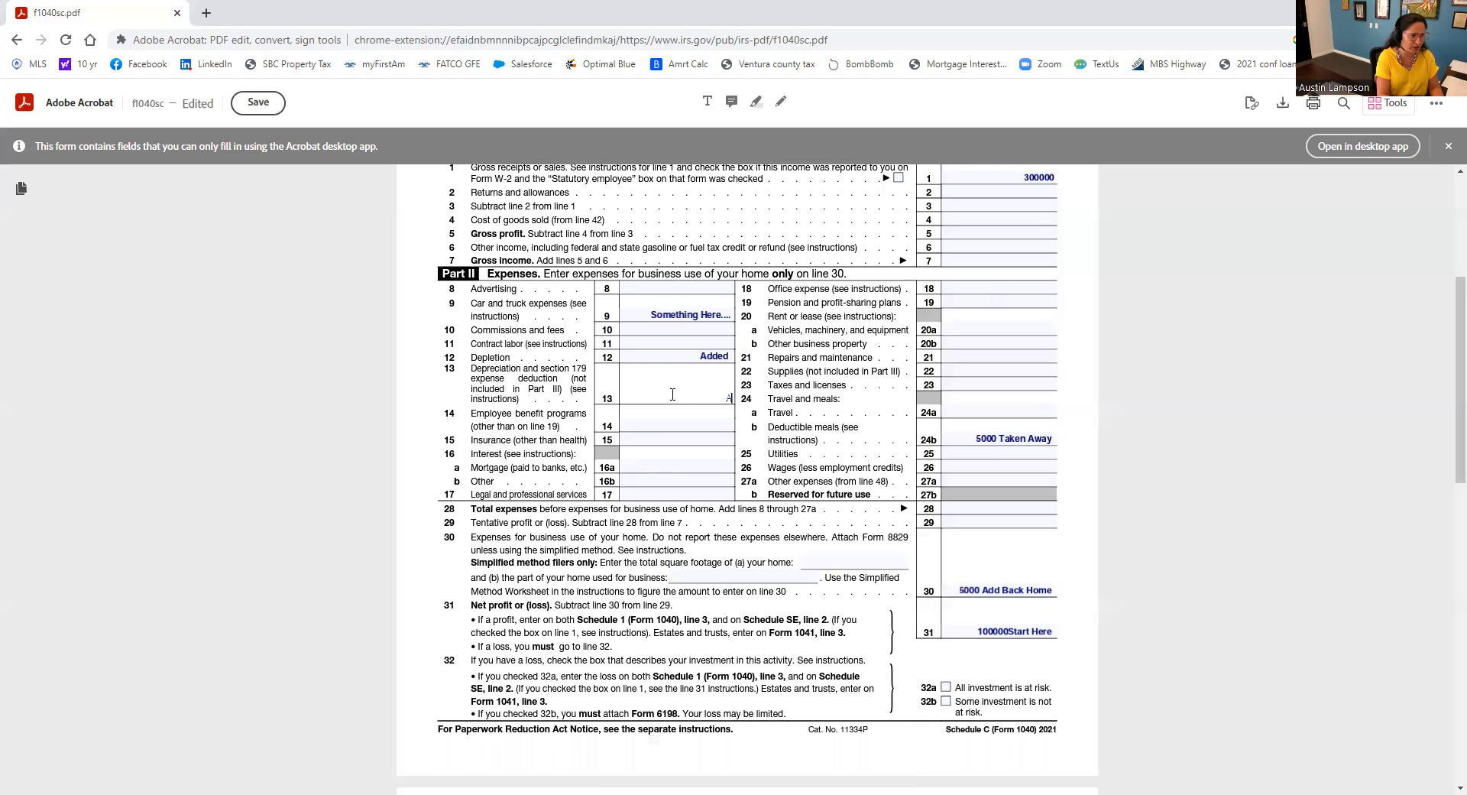
text(AddedA)
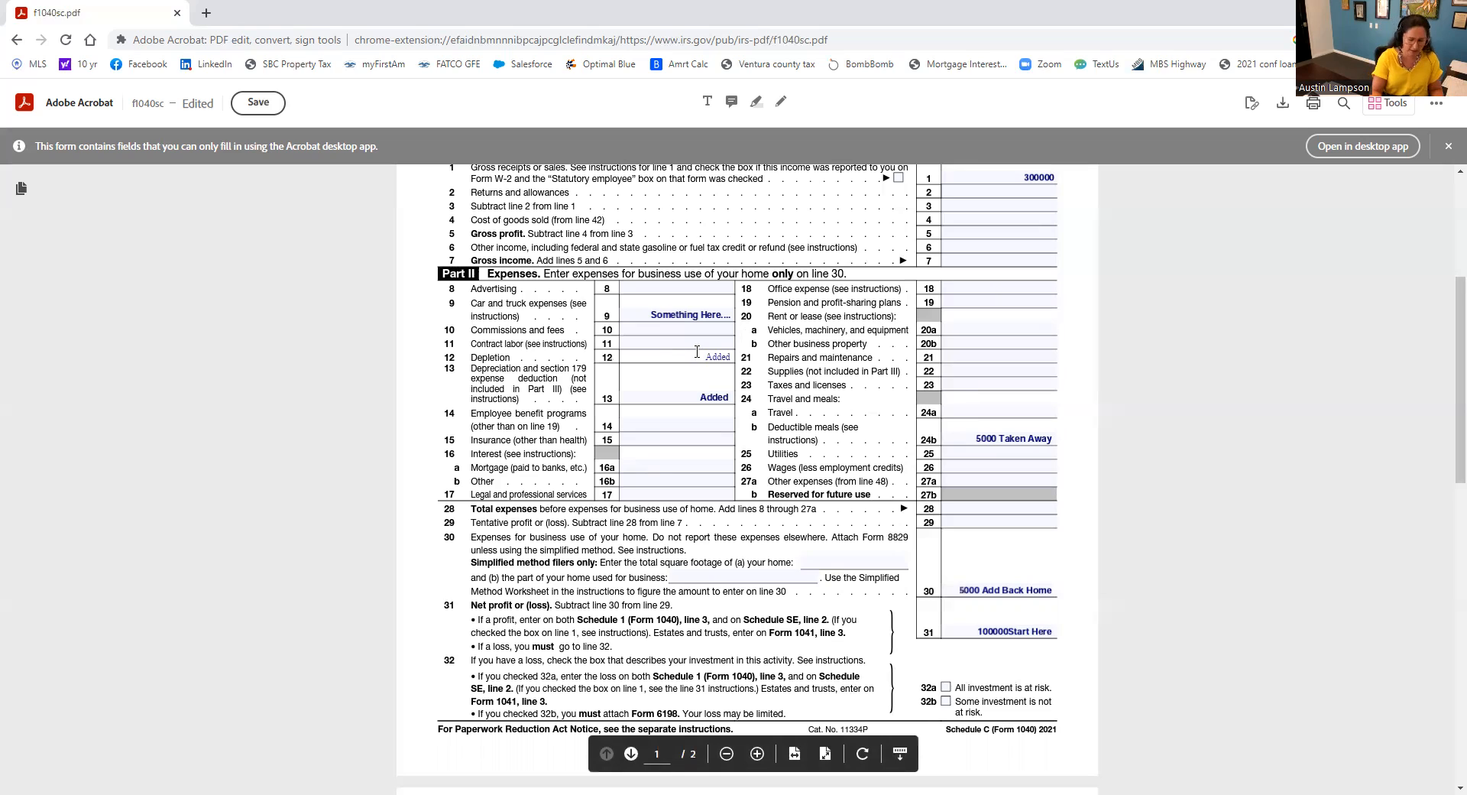
text(130)
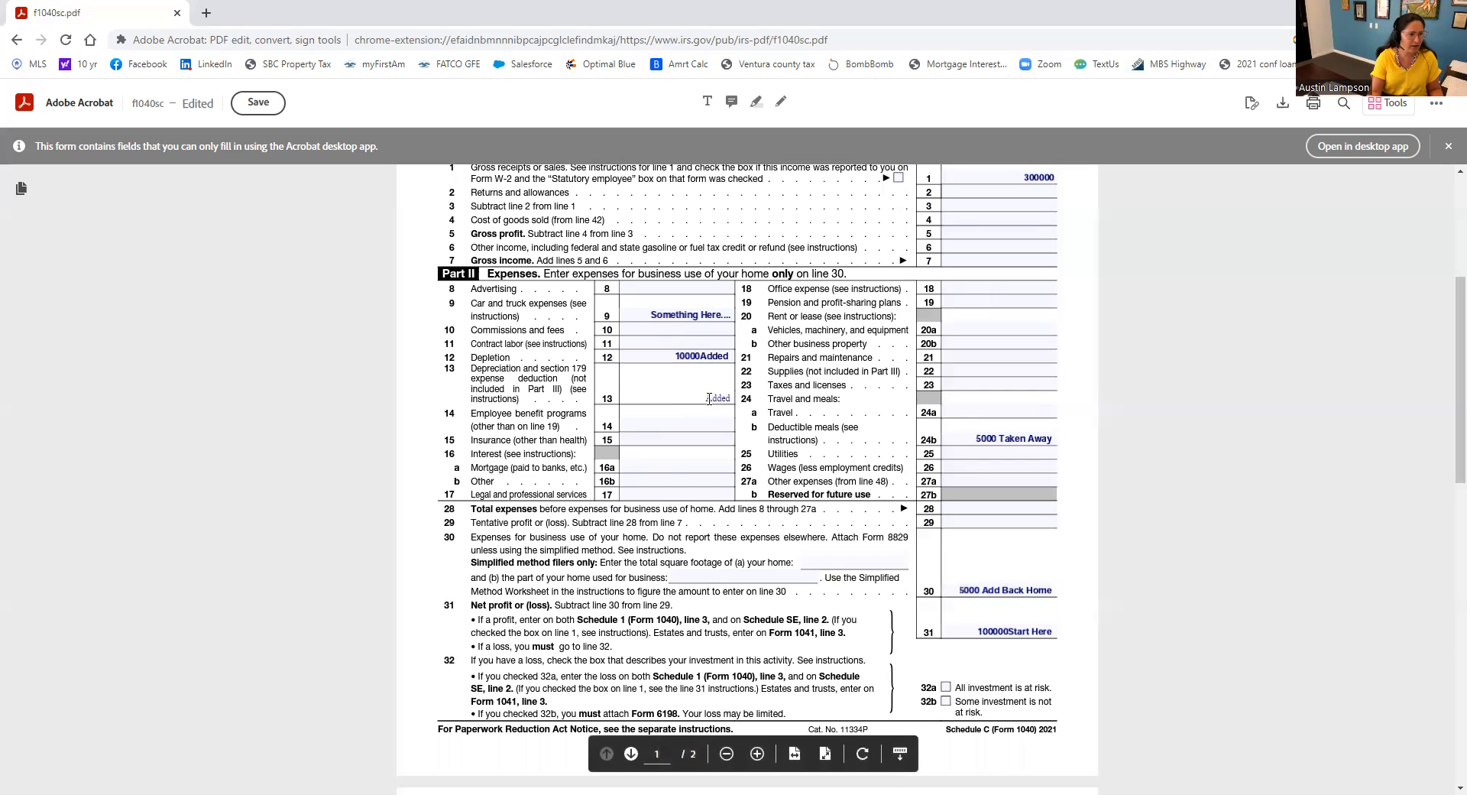
mouse_move(696, 396)
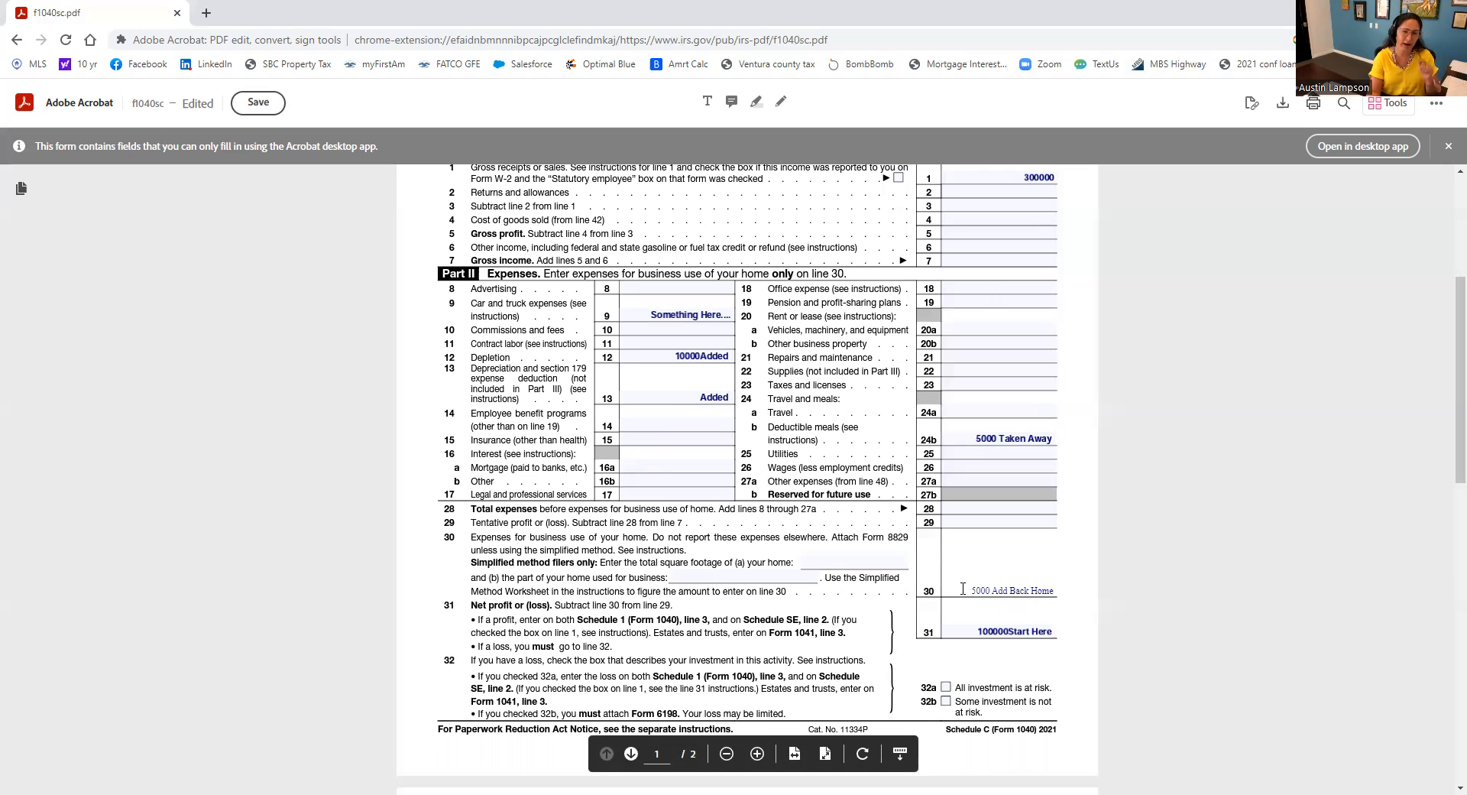
click(999, 439)
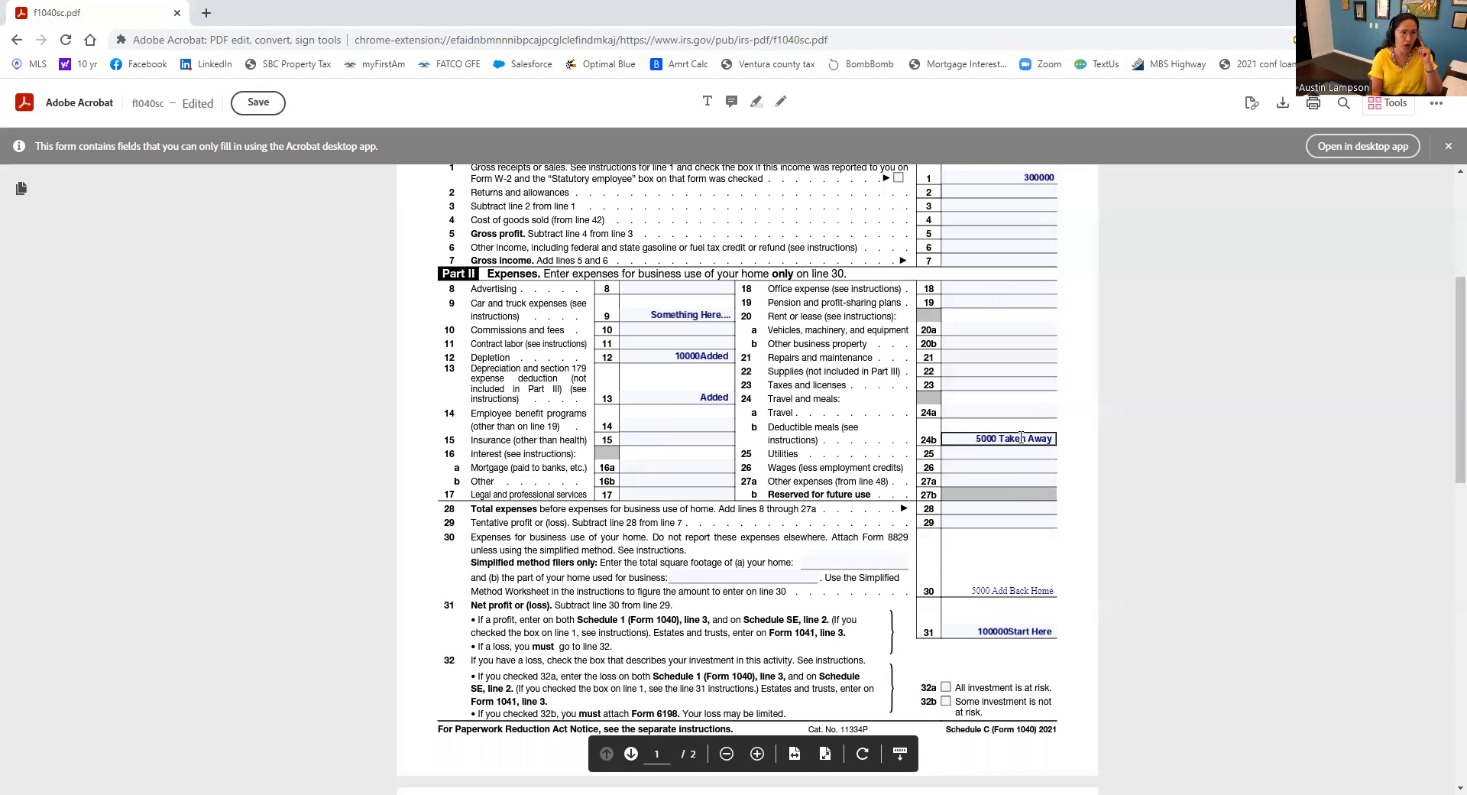